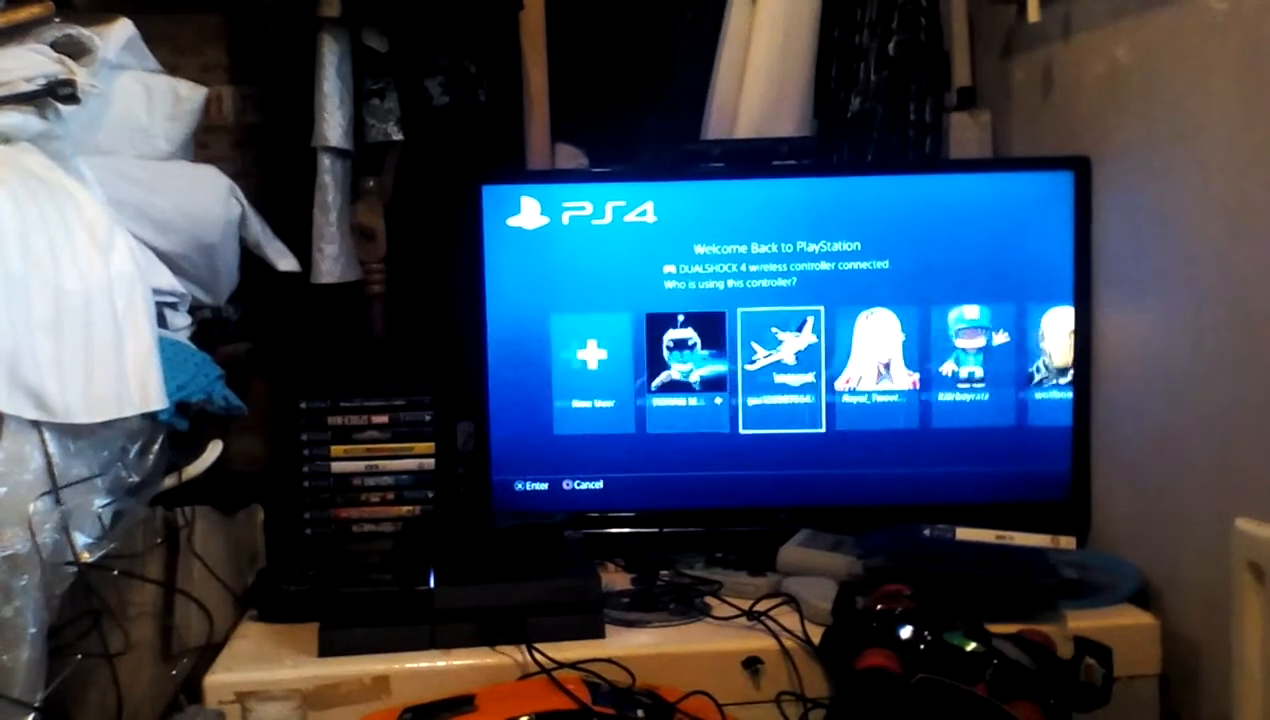
Step: Select the user profile for this controller on the Welcome Back screen
key(Right)
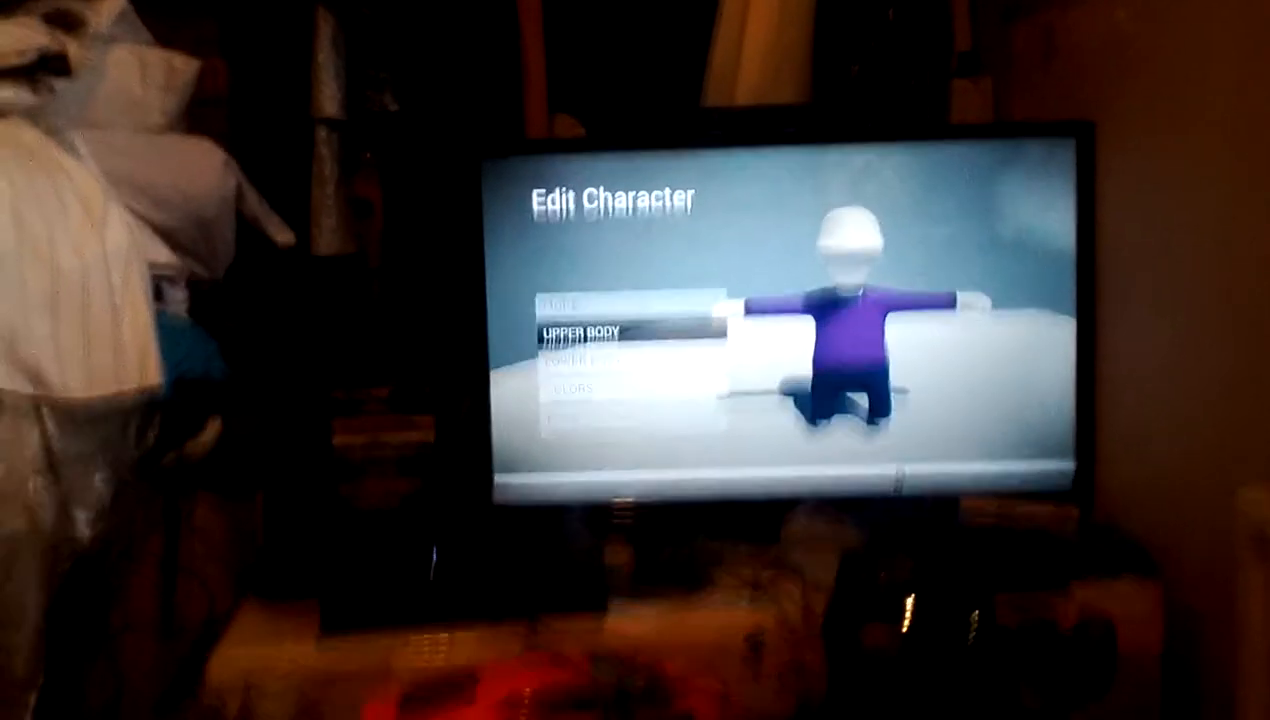
Step: Replace the beanie with the dark blue star cap from the headwear options
click(578, 334)
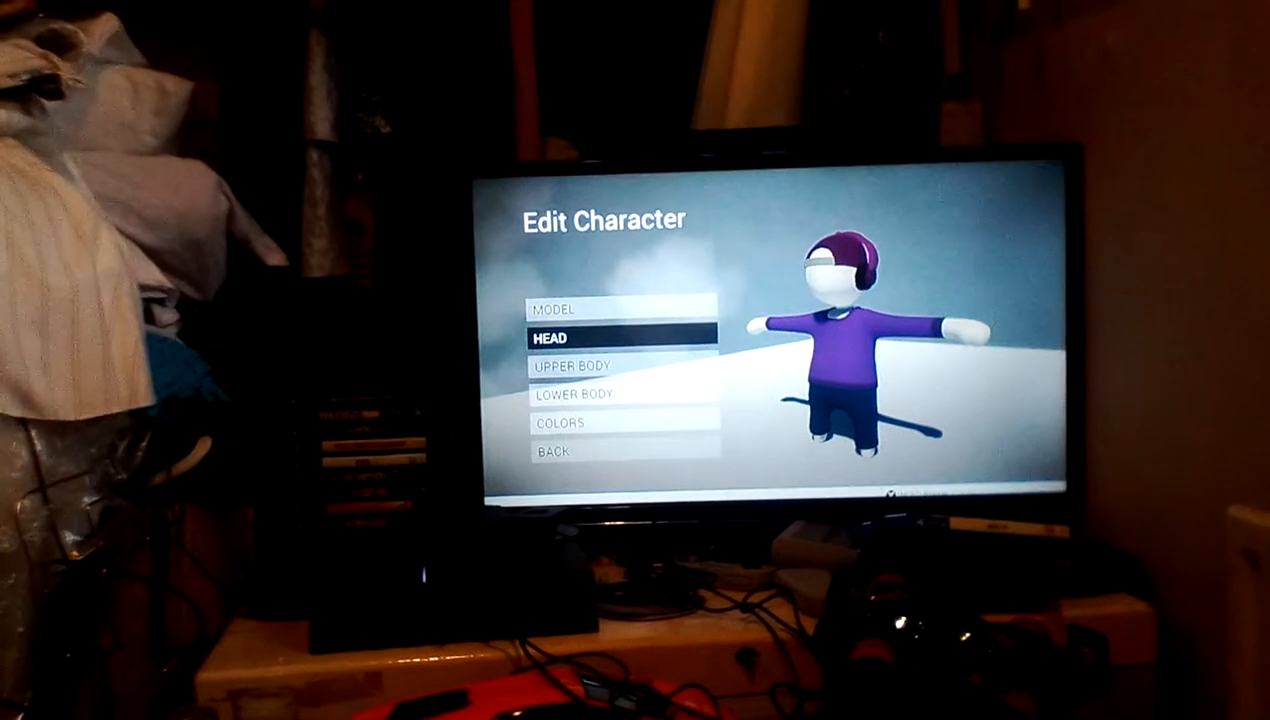
click(550, 336)
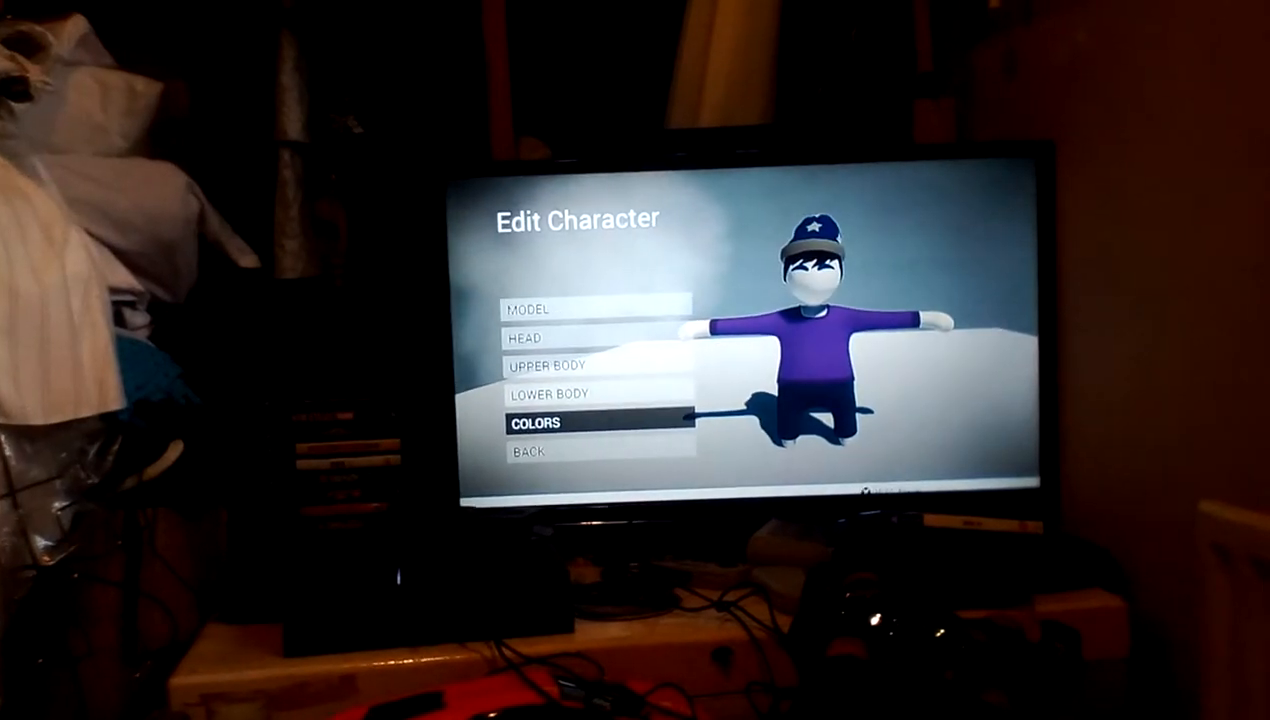
Step: Enter the colour settings to recolour the hat red and the hair green
click(536, 422)
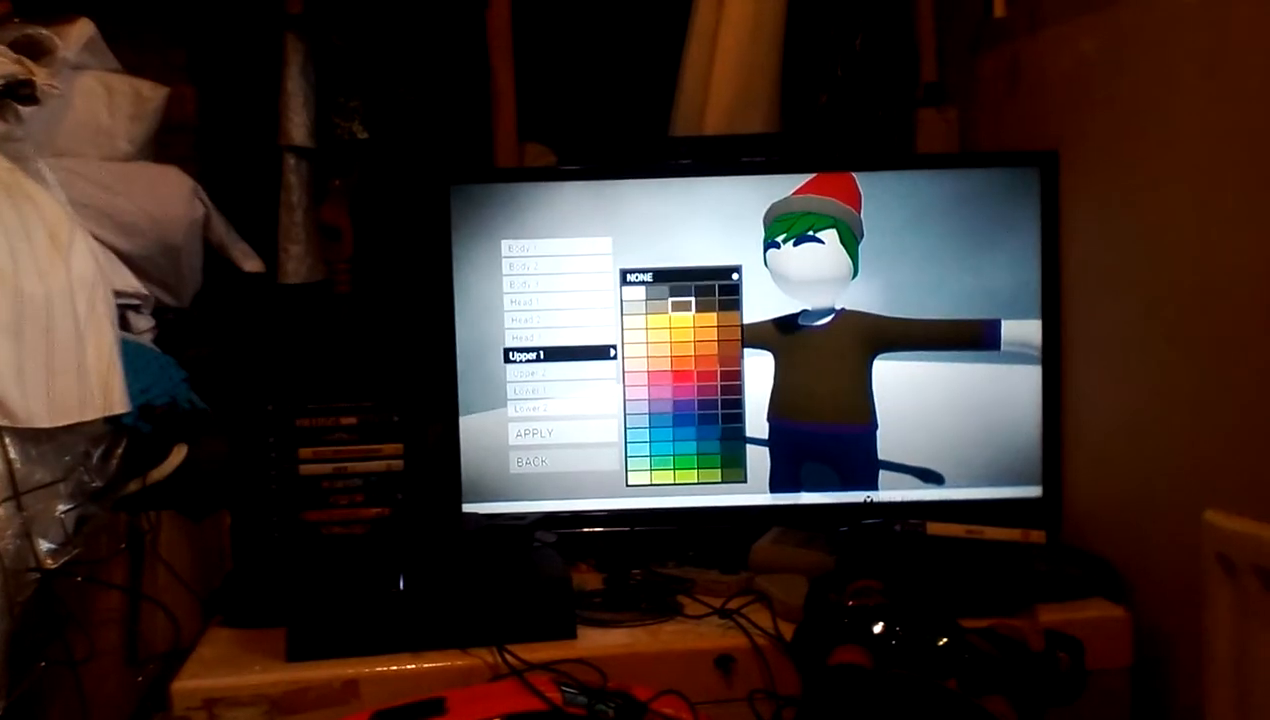
Step: Colour the upper body blue and move on to the second trouser colour slot
click(684, 336)
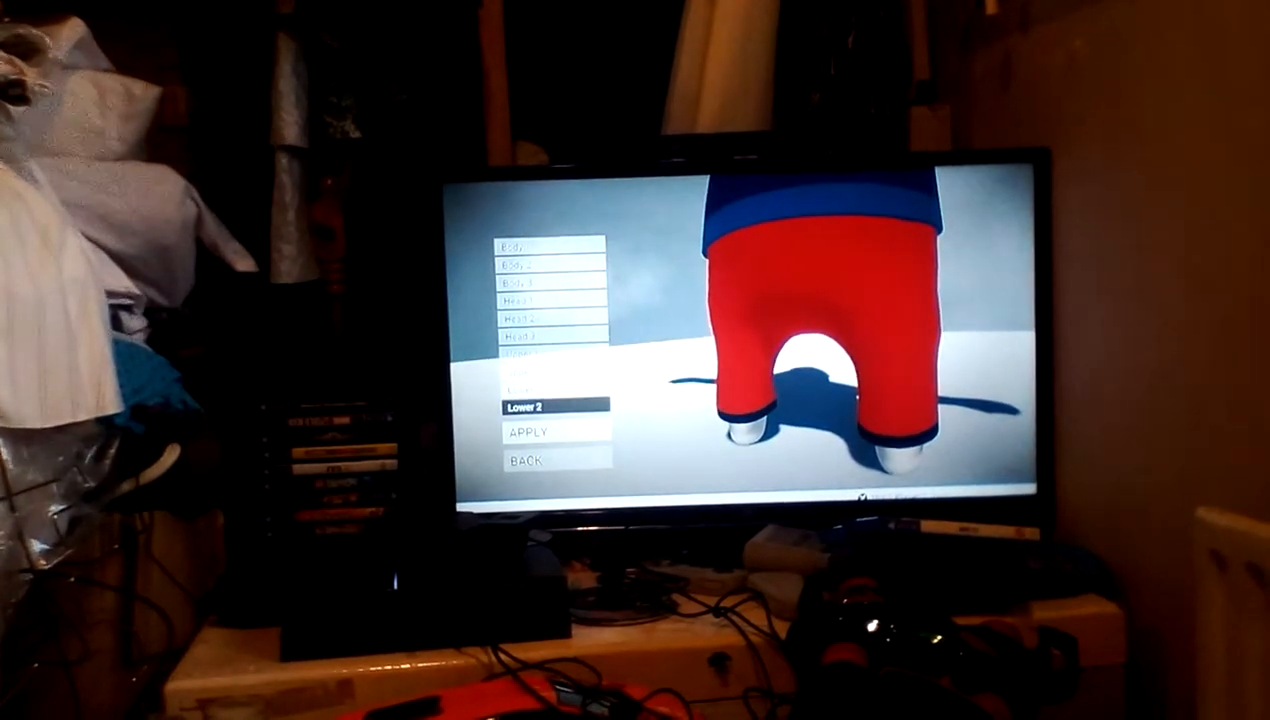
click(530, 404)
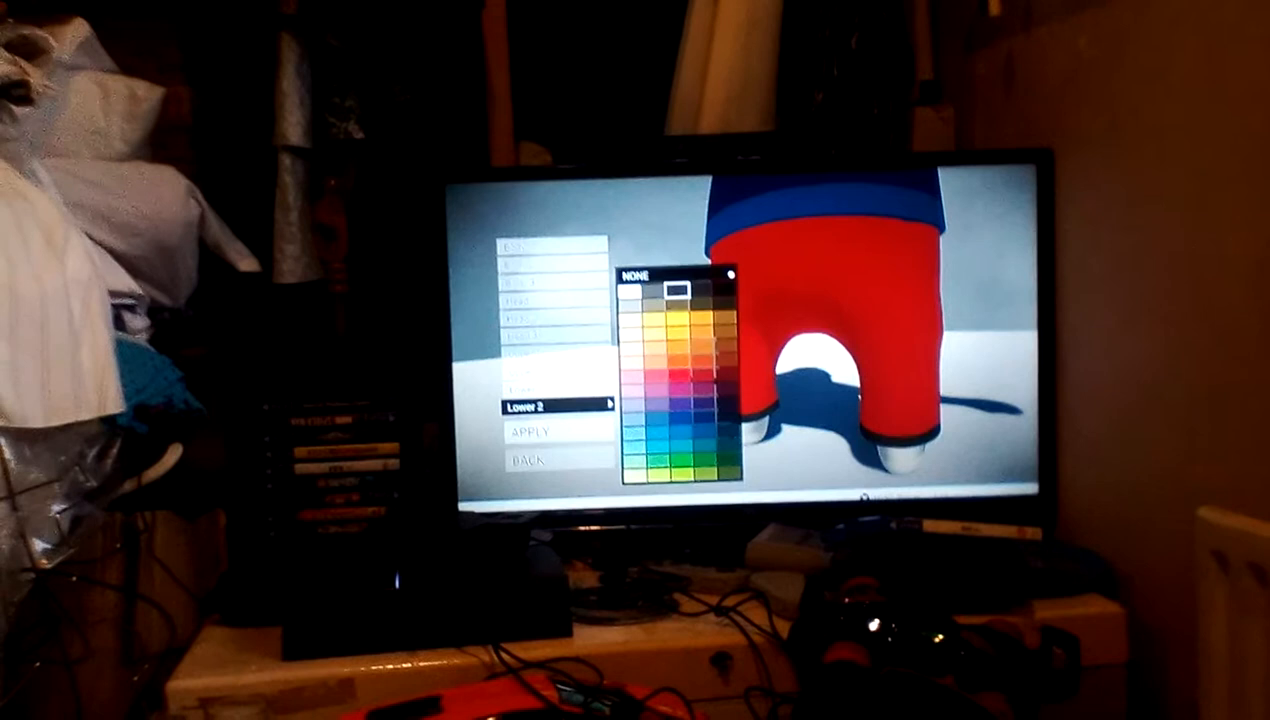